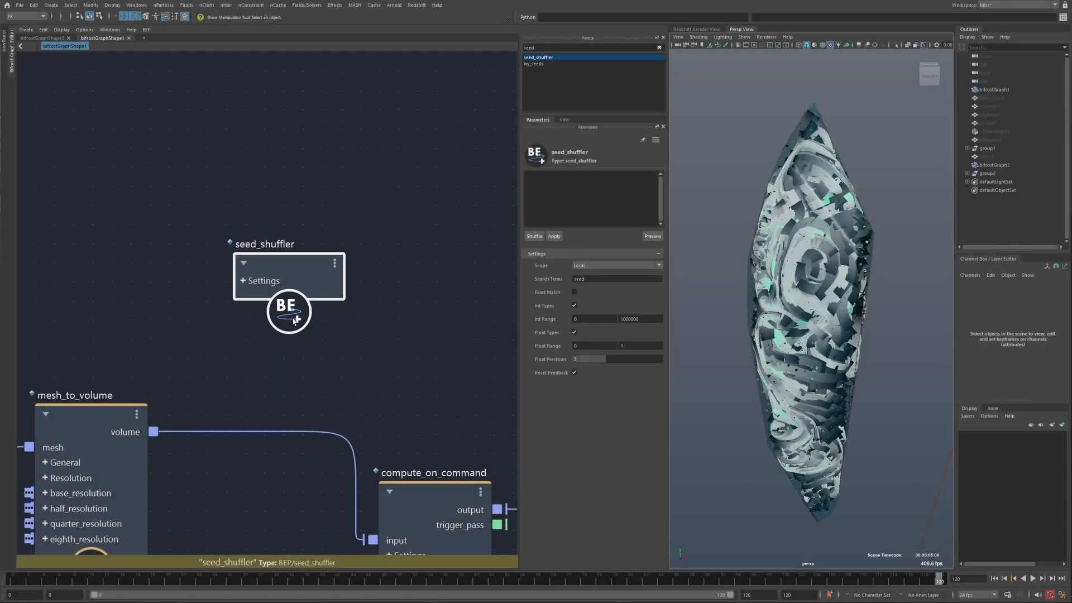
Step: Preview the seed_shuffler's found seed ports and keep scatter_points.seed enabled
drag(289, 308, 278, 311)
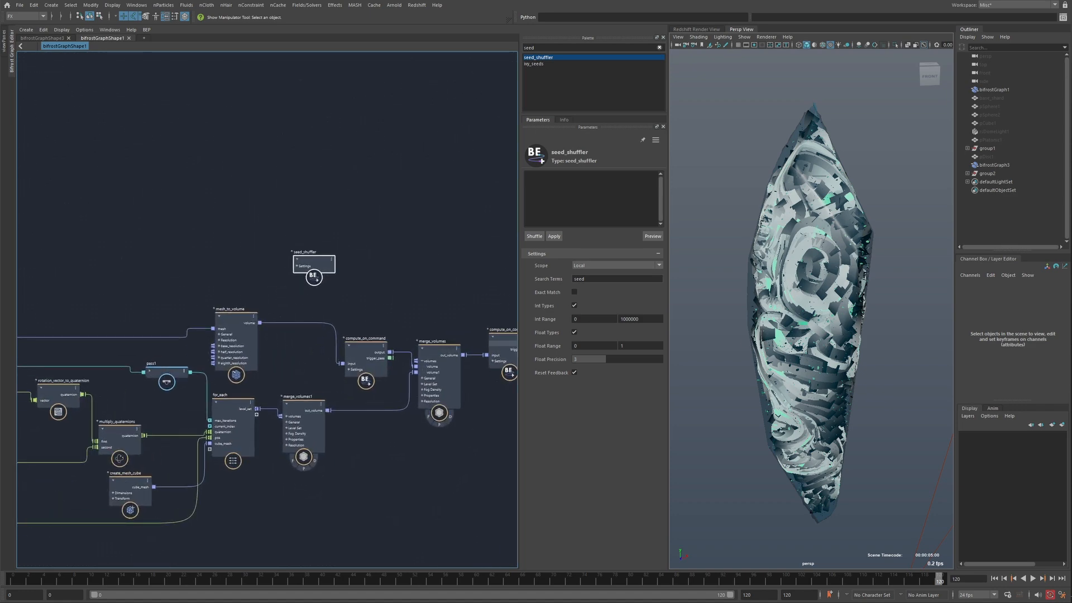
scroll(down, 3)
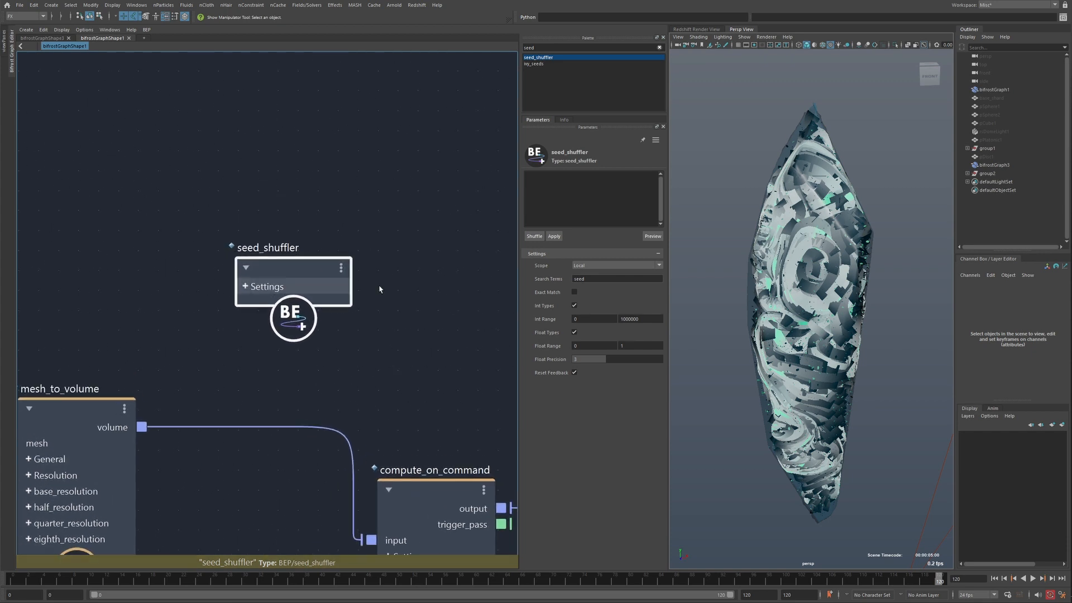
click(652, 236)
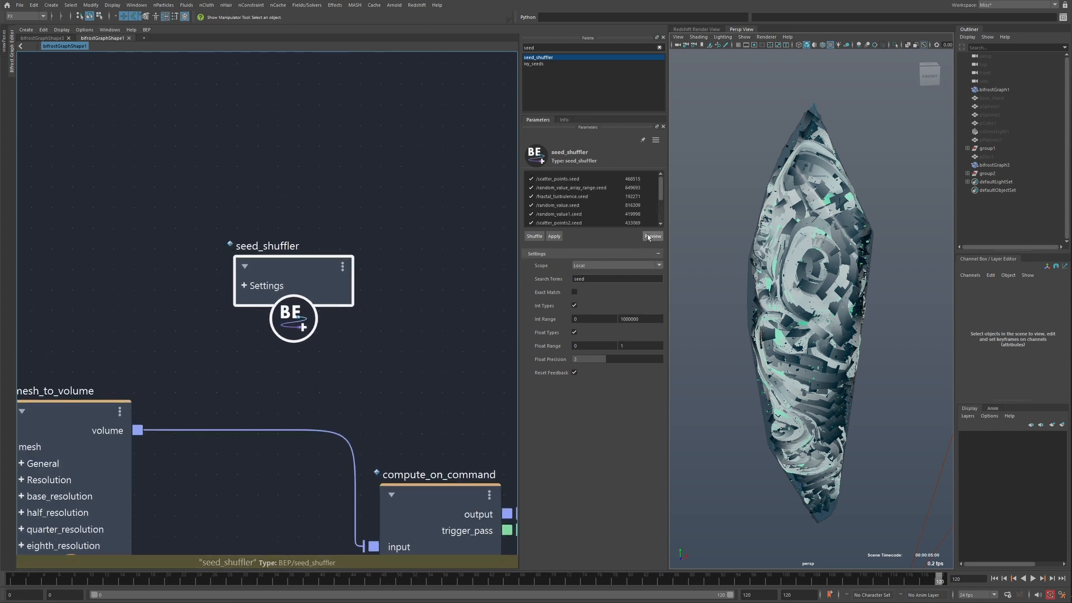
scroll(down, 3)
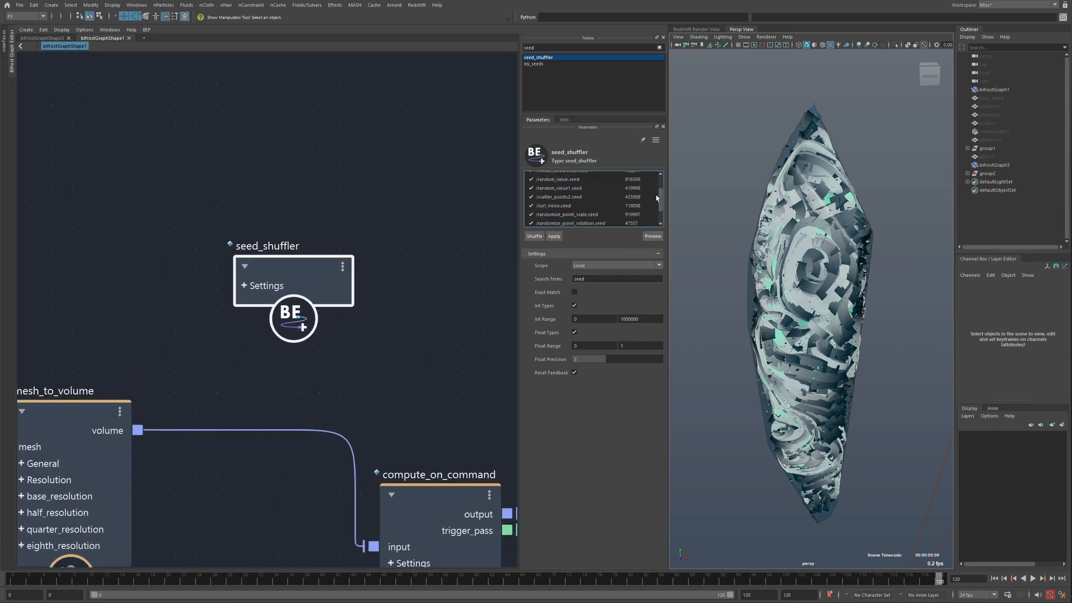
scroll(down, 3)
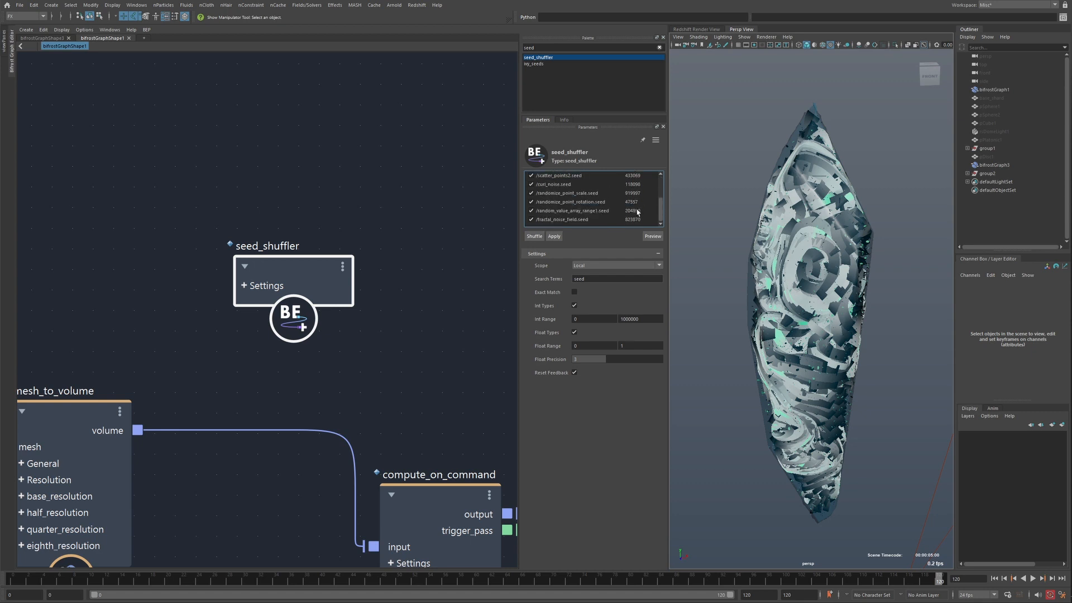
scroll(down, 3)
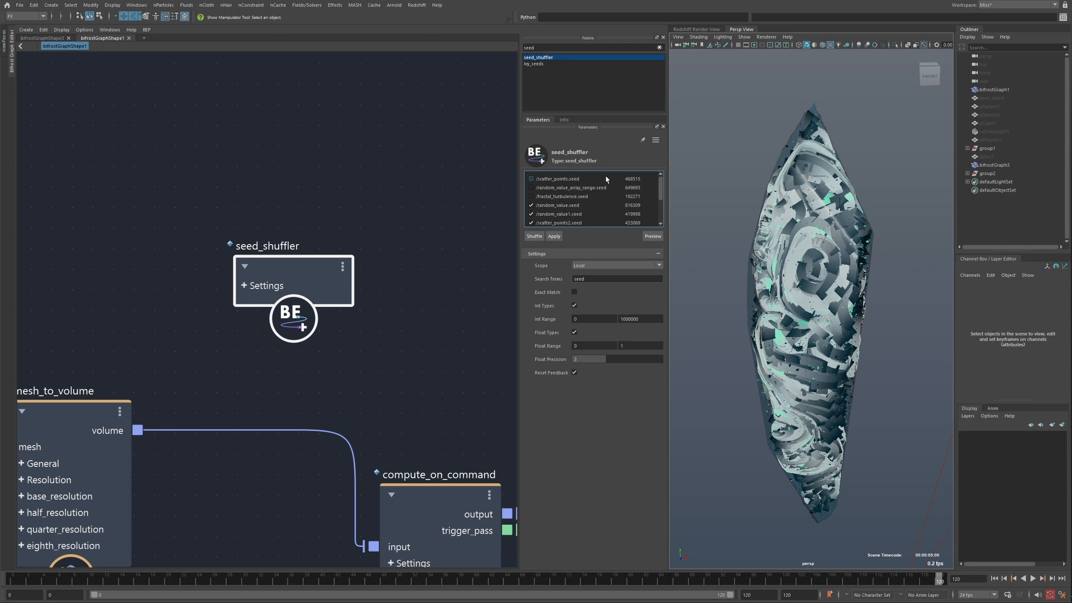
click(530, 188)
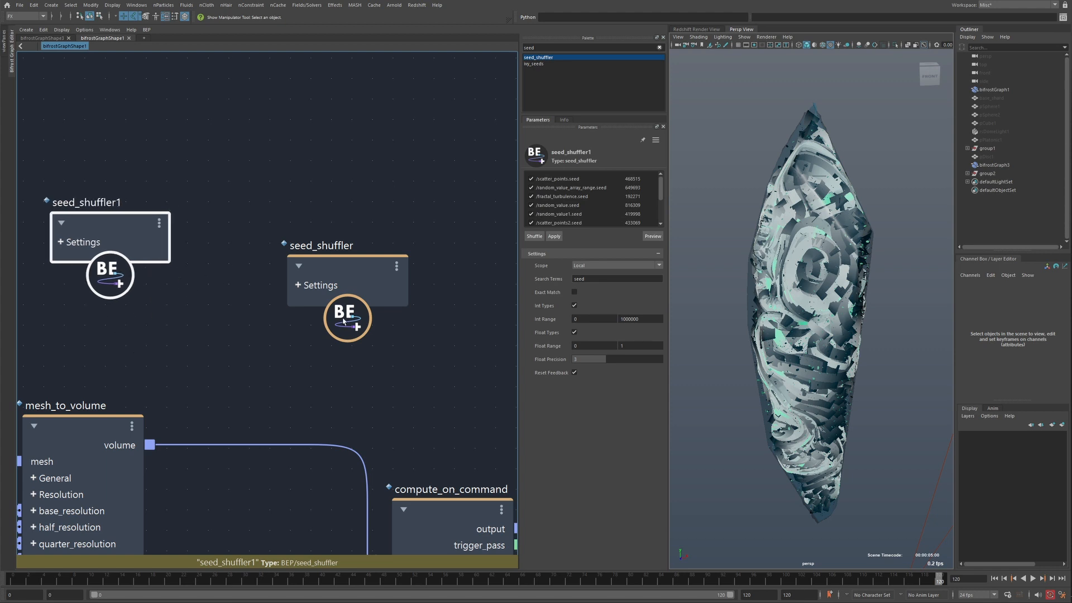
Step: Add a second seed_shuffler, then shuffle and apply new random seeds to regenerate the mesh
click(533, 236)
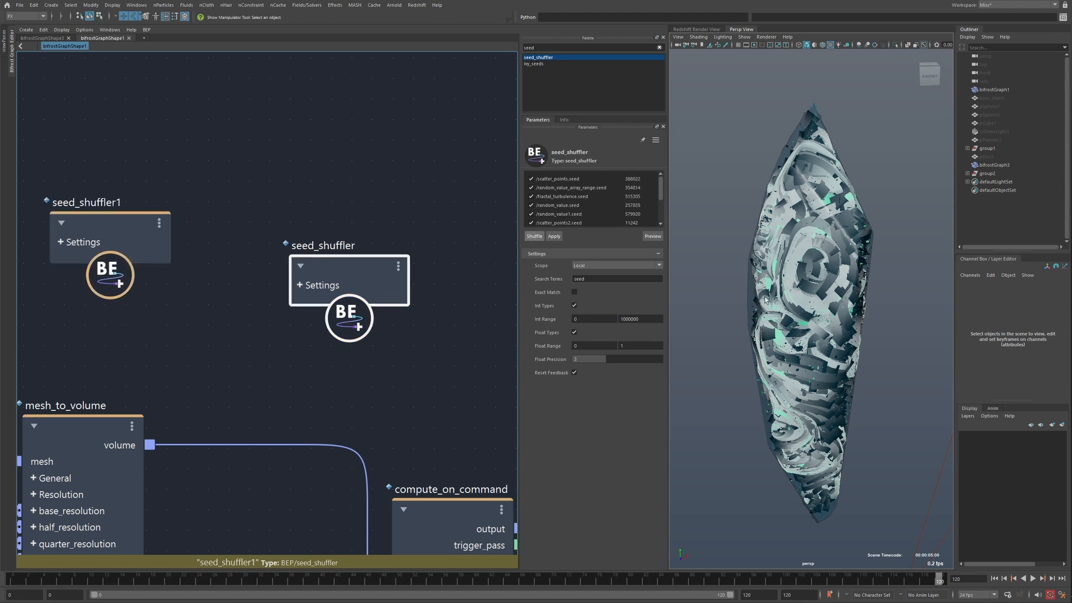
click(534, 236)
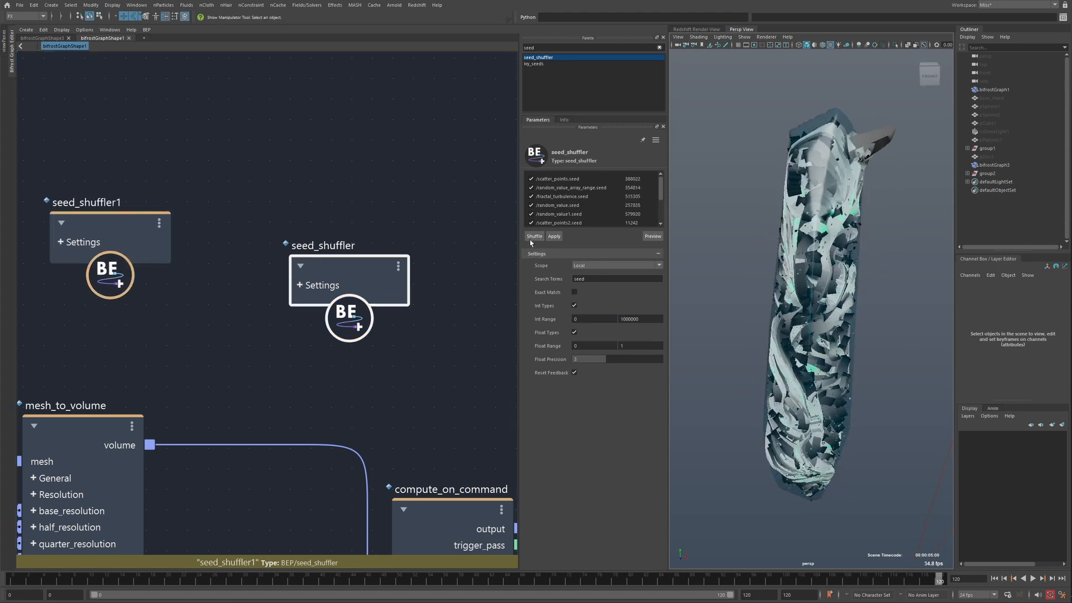
click(533, 235)
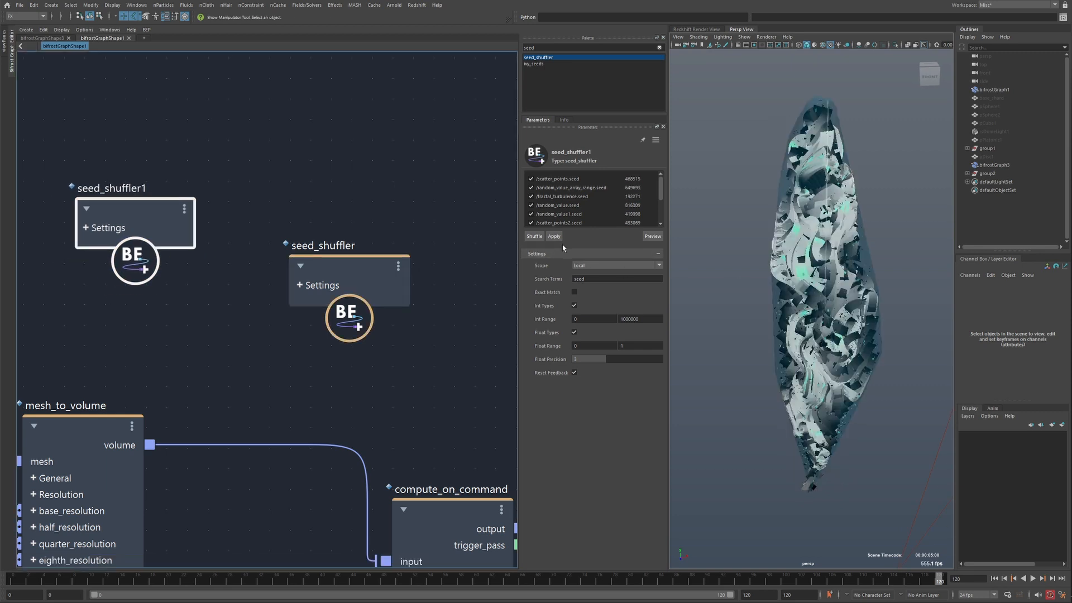
scroll(down, 3)
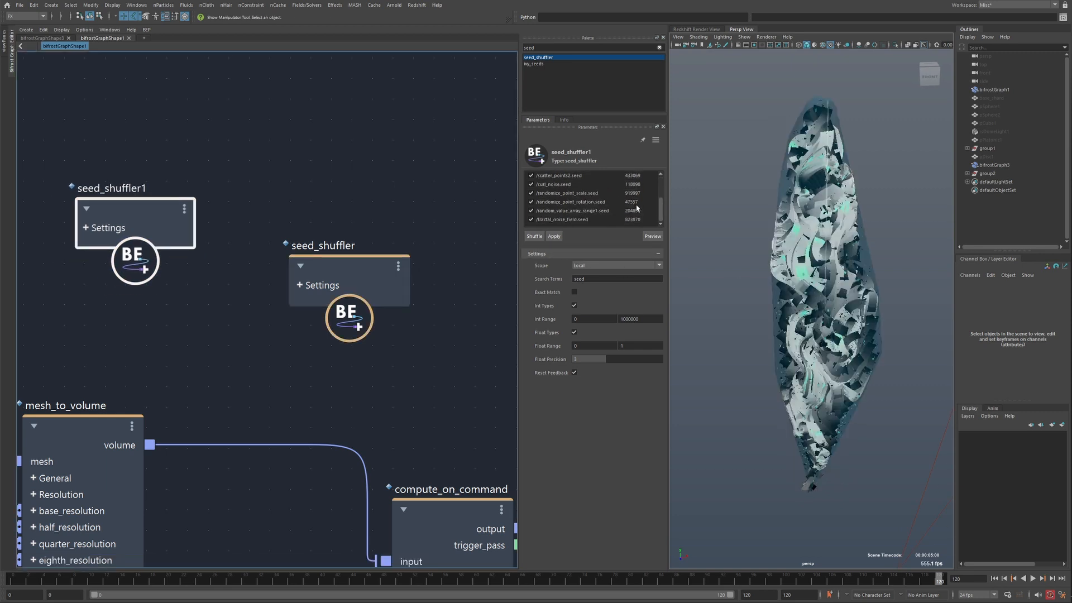
click(533, 236)
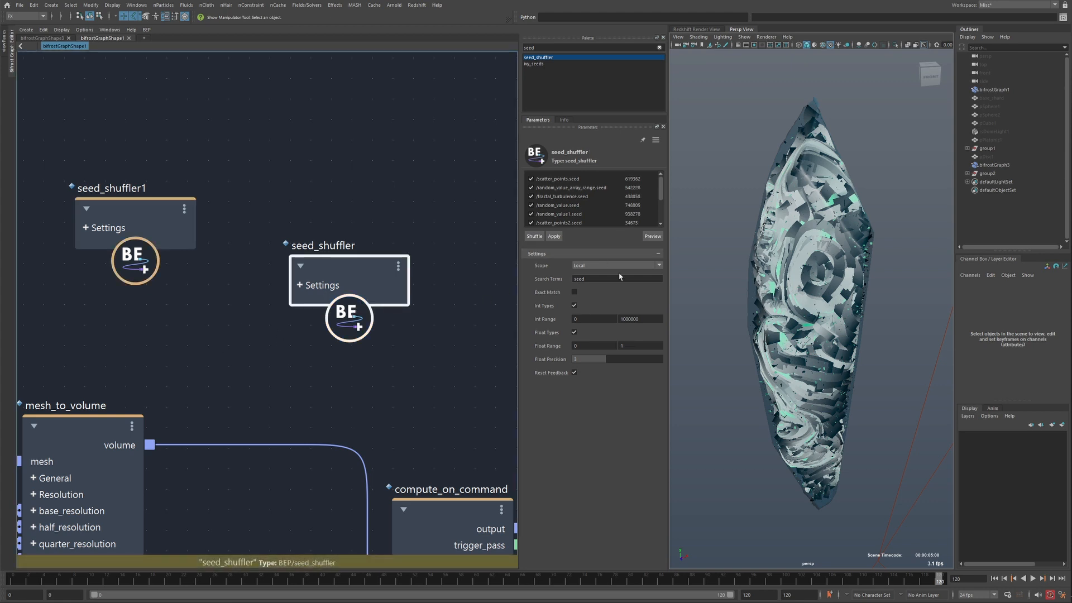
mouse_move(505, 308)
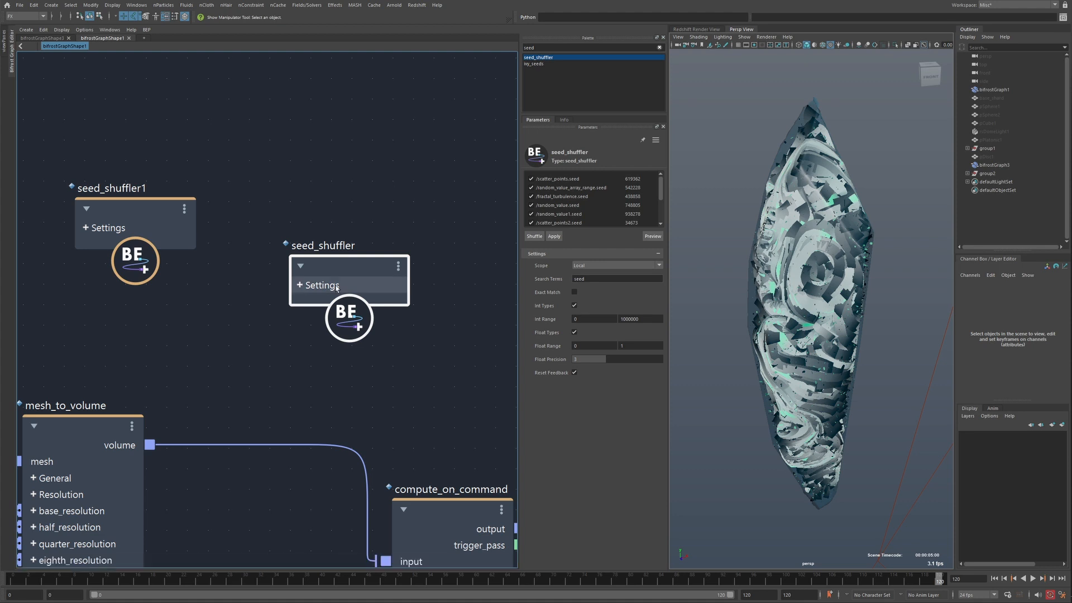
Step: Change the seed_shuffler search terms to 'seed mat color'
click(615, 278)
text( max color)
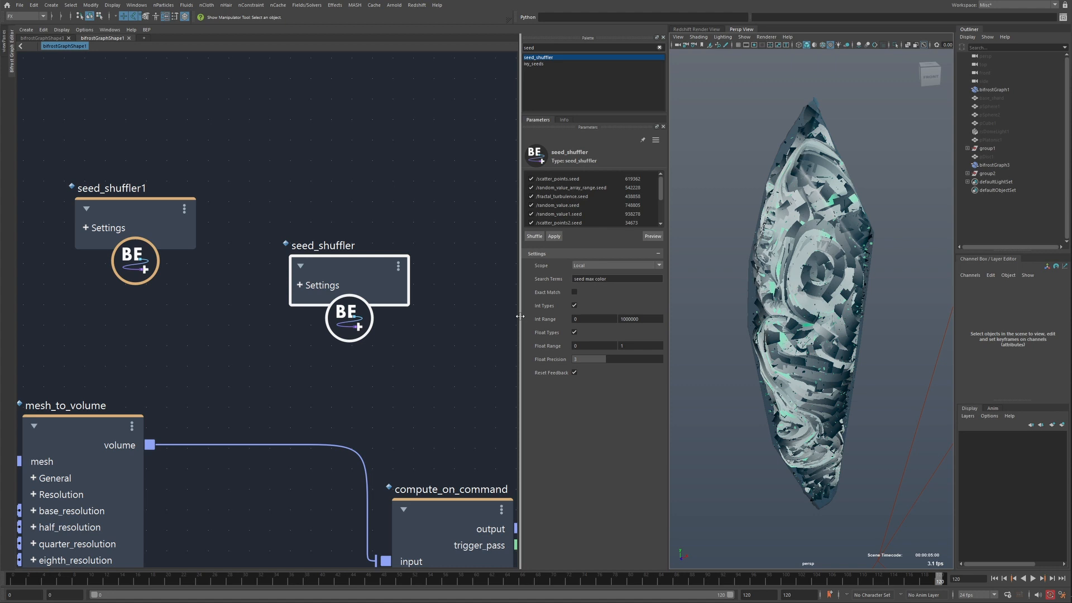
mouse_move(509, 320)
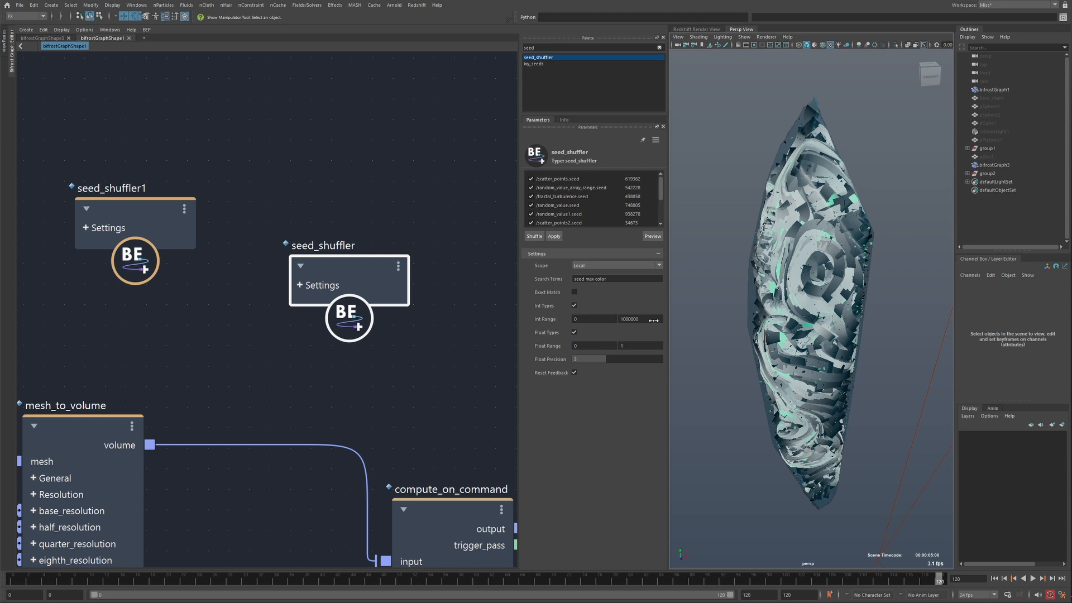
Step: Set the seed_shuffler Float Precision to -2, keeping Int Range 0 to 1000000
click(639, 319)
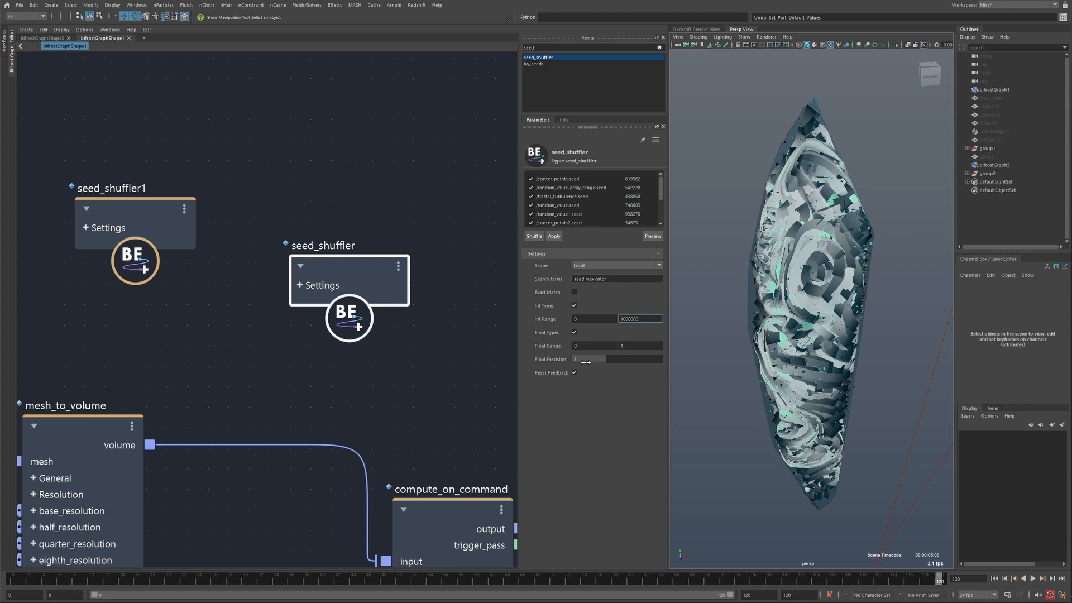
click(612, 359)
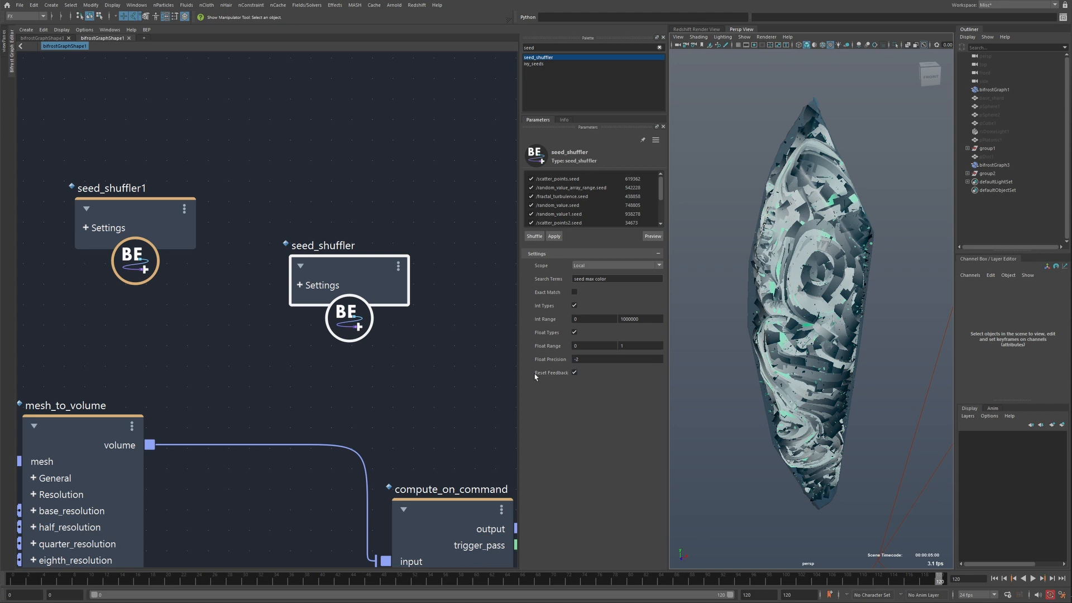
mouse_move(566, 374)
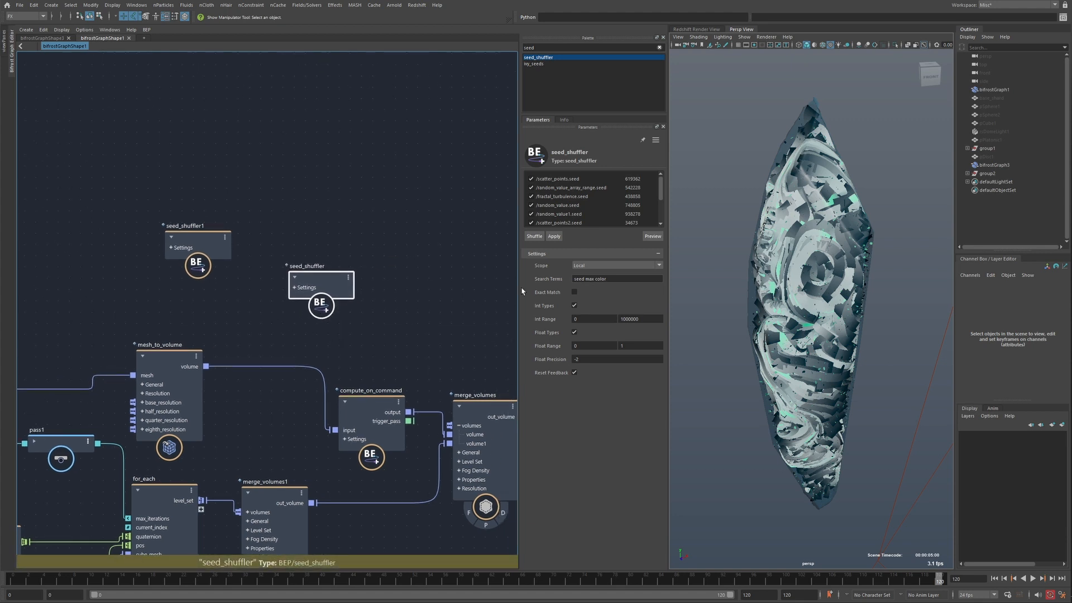
Step: Switch the seed_shuffler scope to Global and preview seed ports across all nested compounds
click(615, 265)
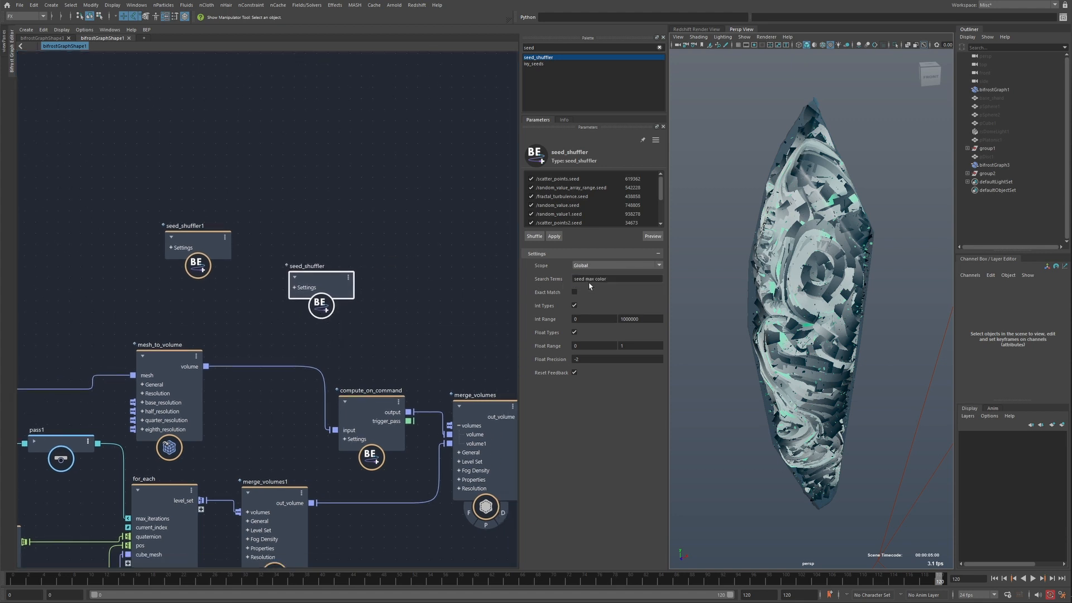
click(615, 278)
text(seed)
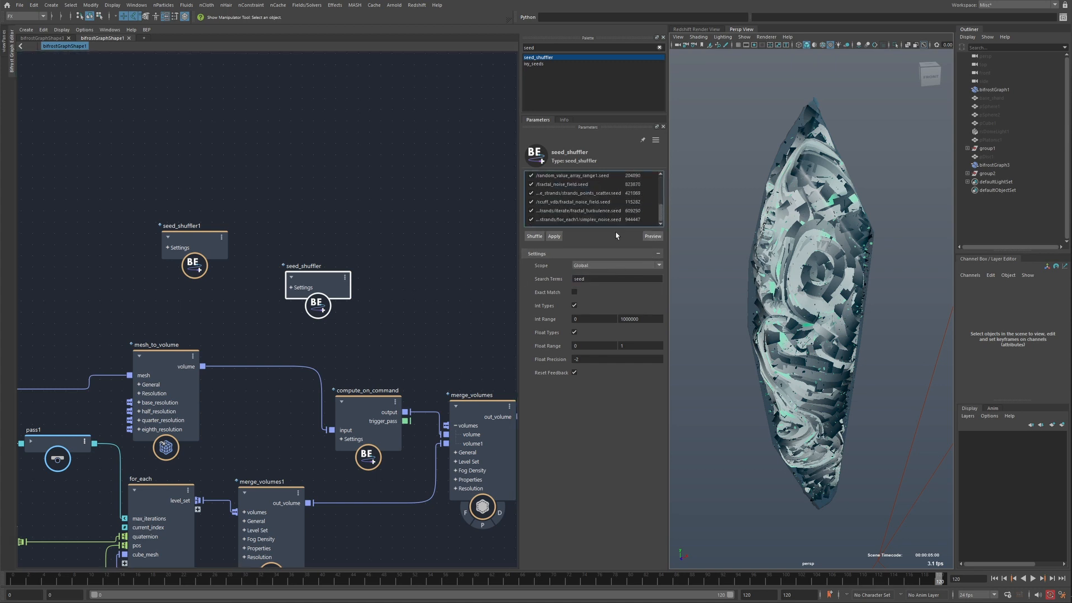
mouse_move(338, 308)
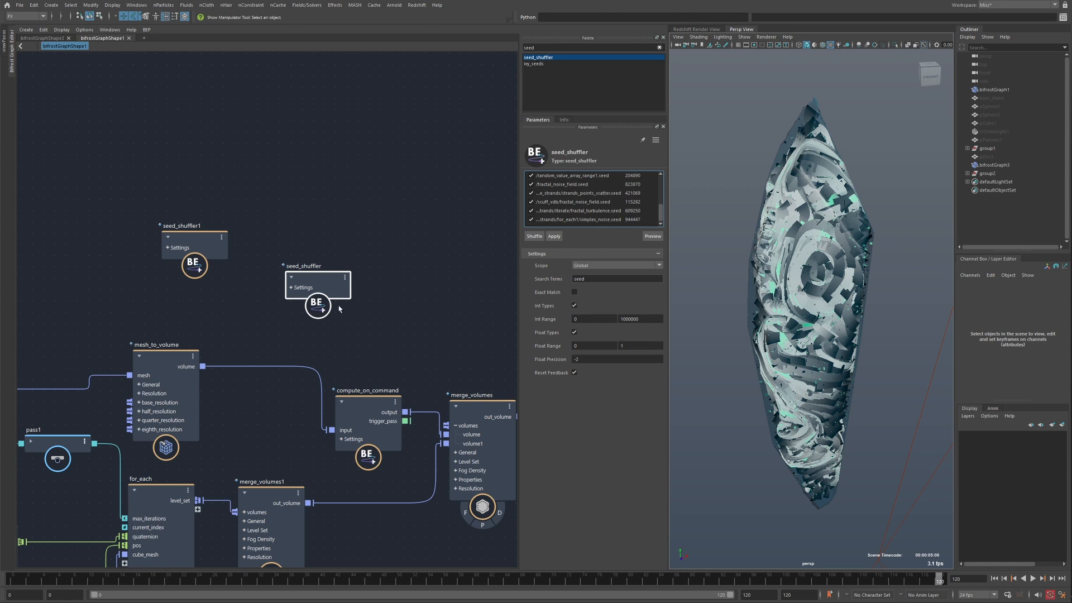